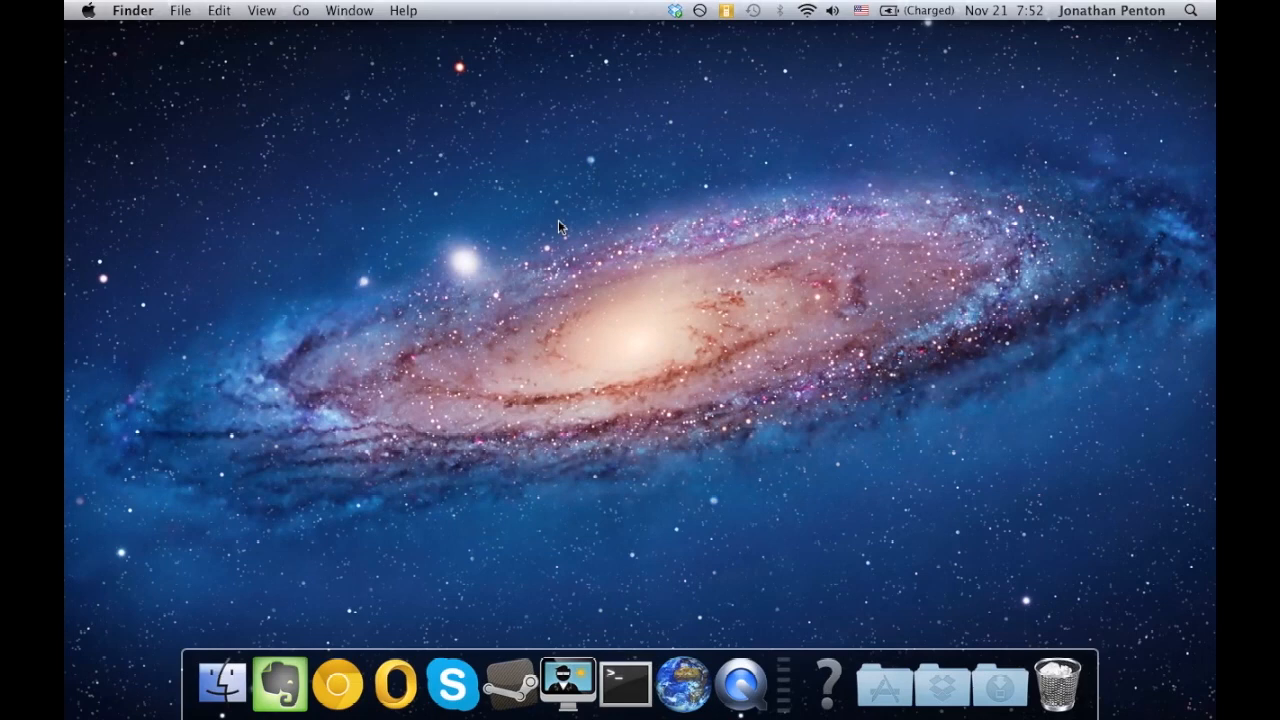
mouse_move(830, 293)
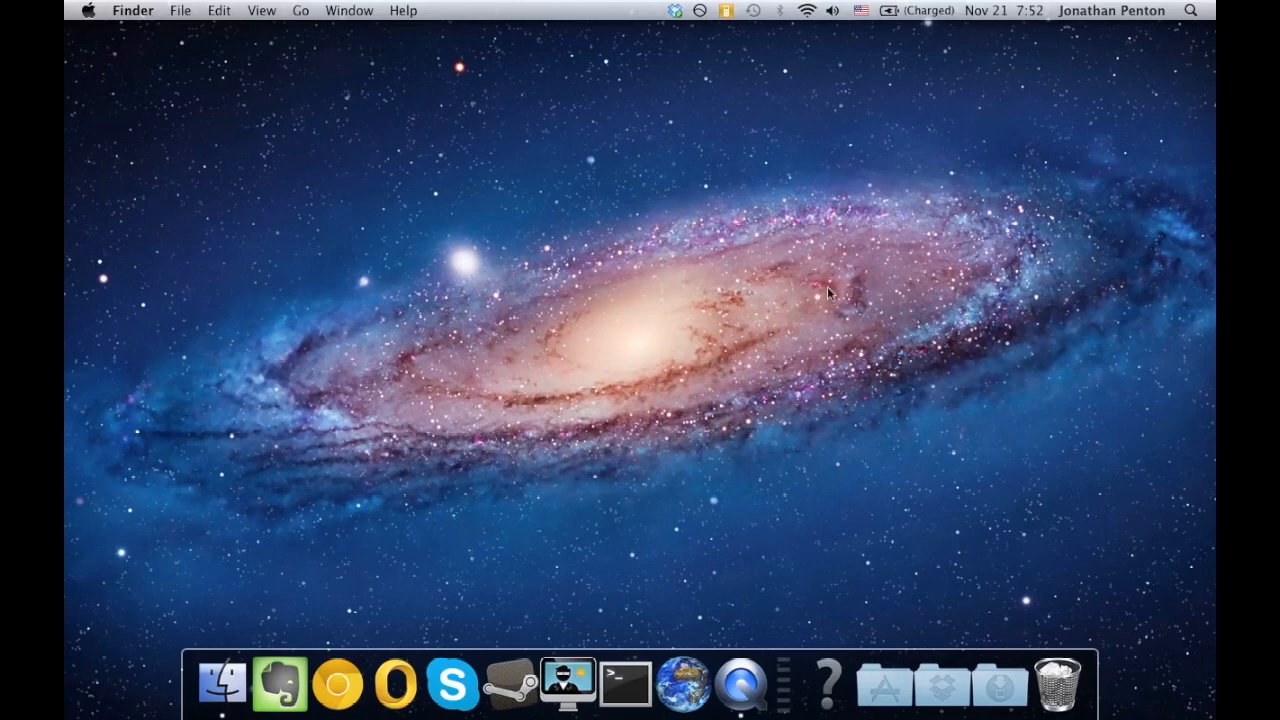
mouse_move(998, 620)
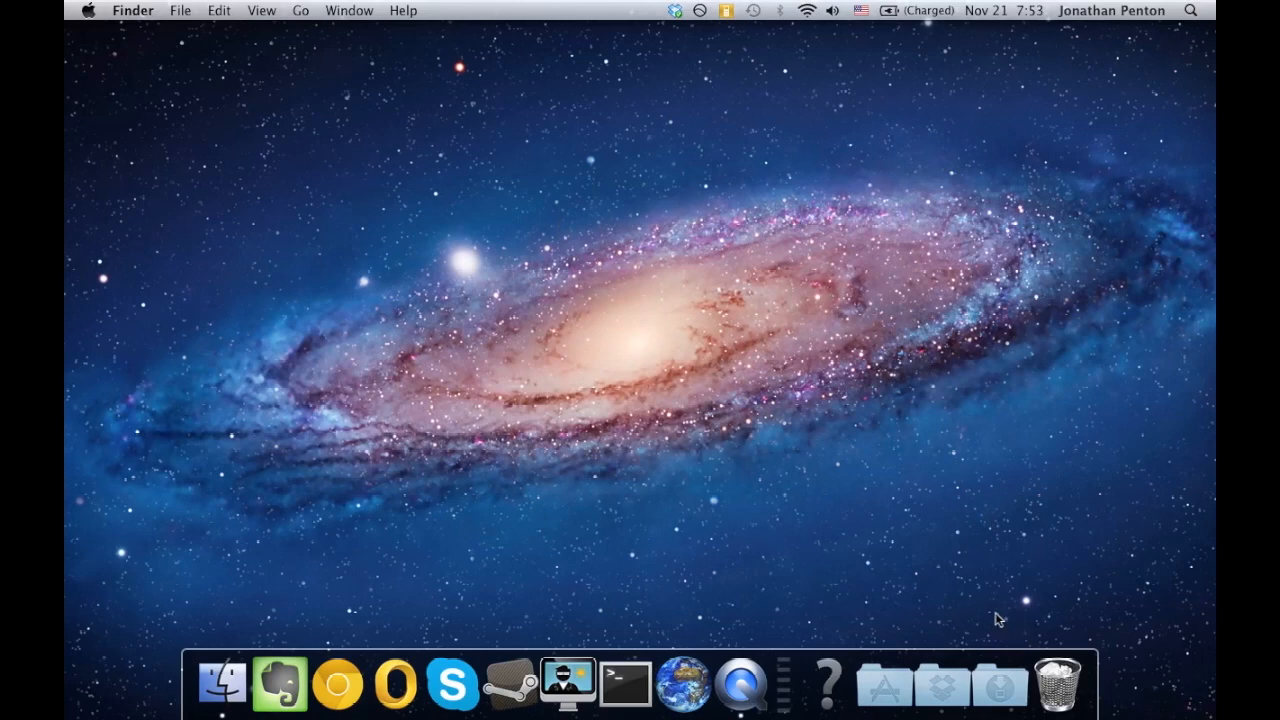
Open the MacUpdate-Desktop-5.1 disk image and drag MacUpdate Desktop into Applications.
left_click(998, 685)
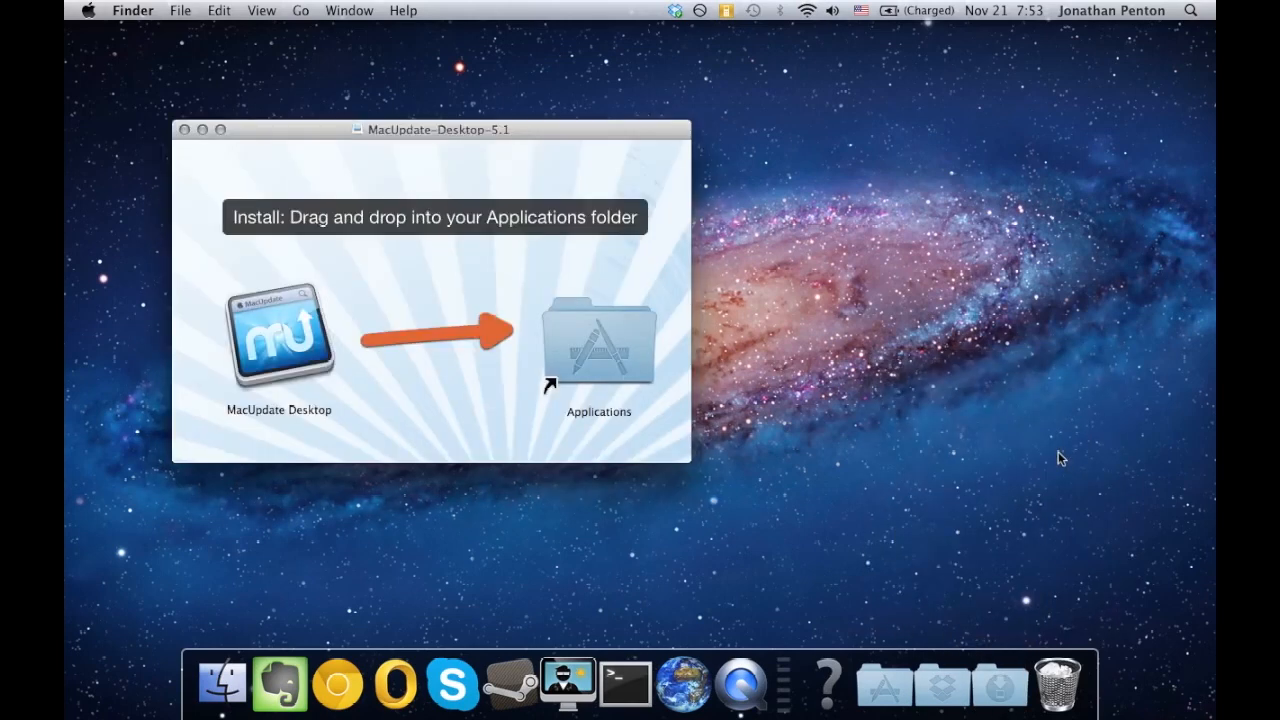
left_click_drag(280, 337, 505, 320)
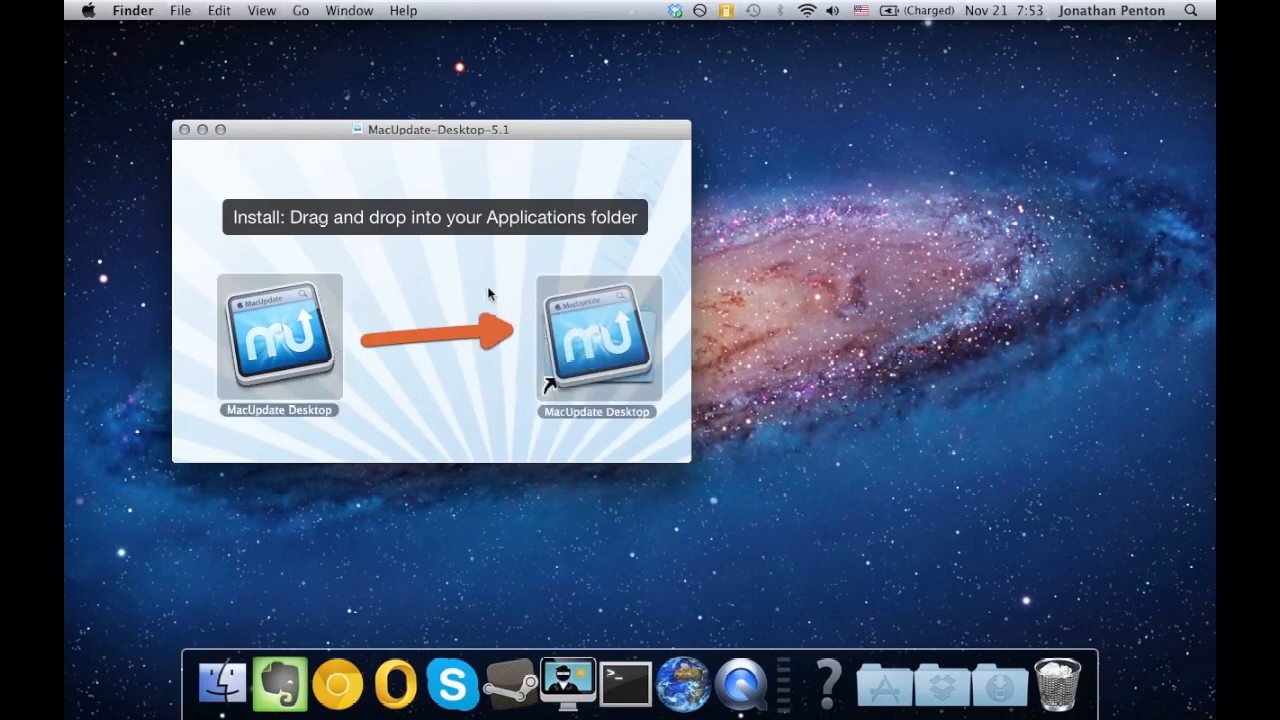
left_click_drag(279, 336, 598, 340)
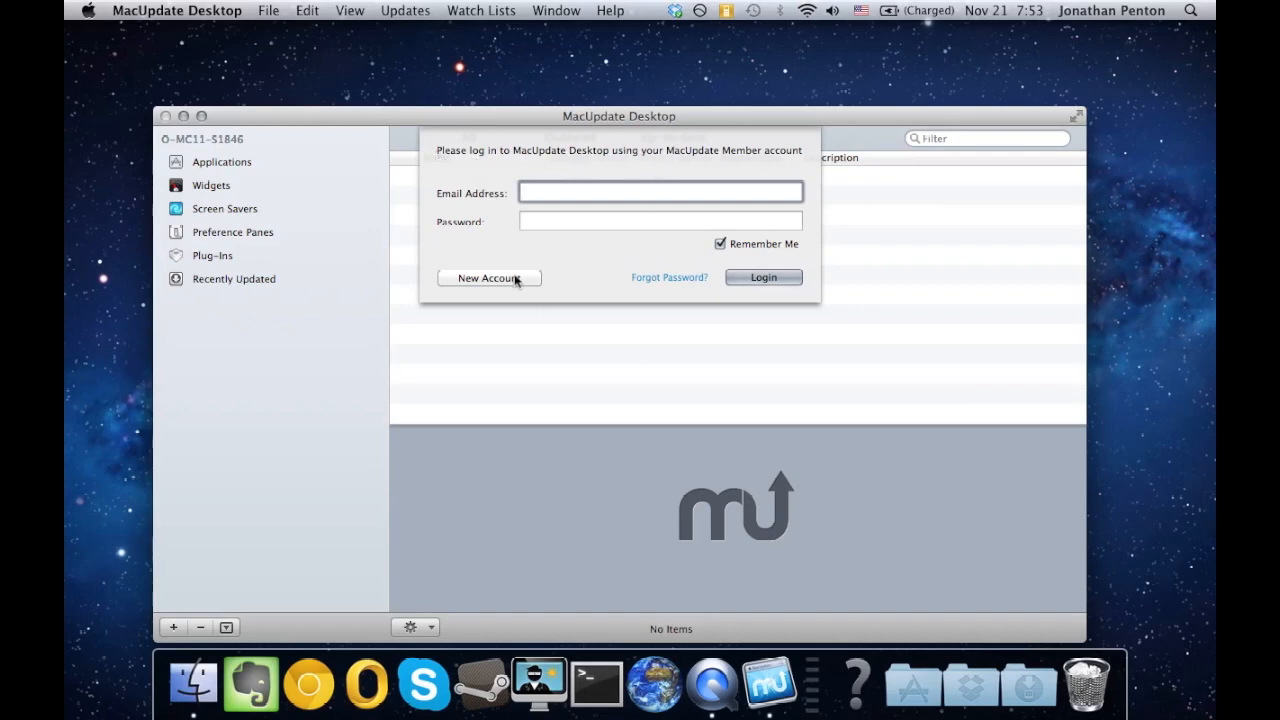
Choose New Account on the login sheet to open the Register MacUpdate Desktop window.
left_click(488, 277)
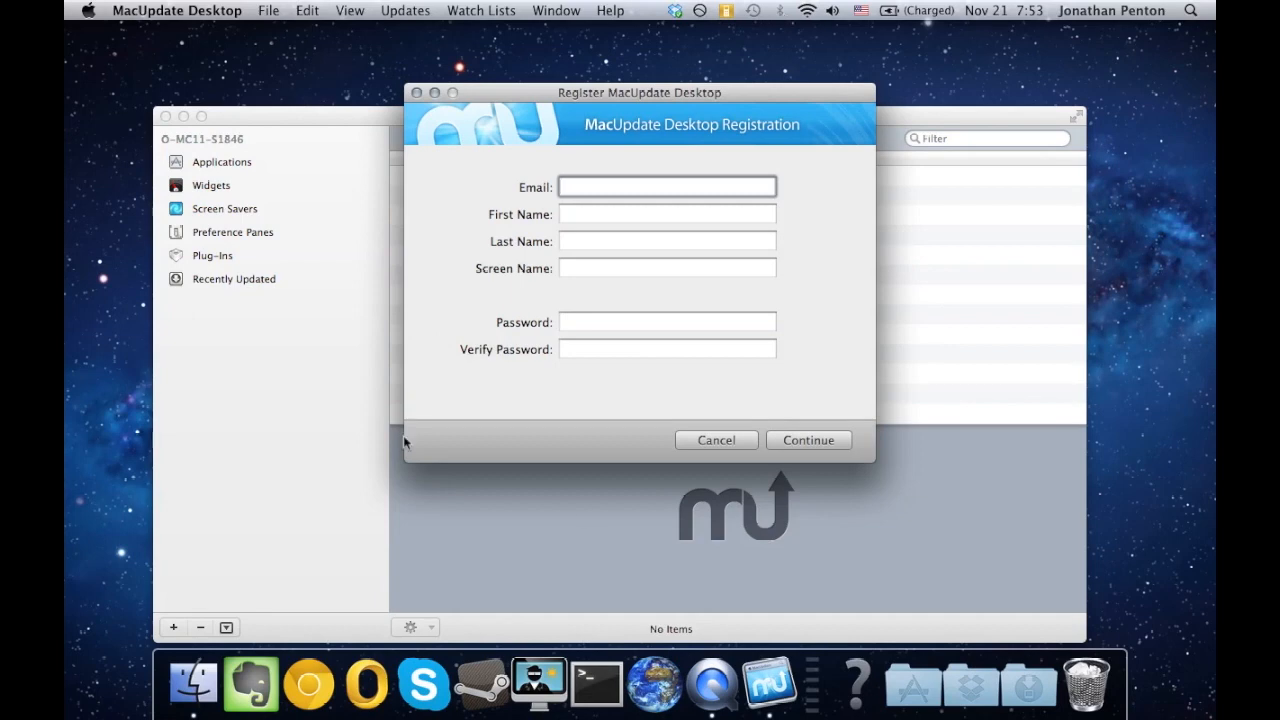
mouse_move(308, 685)
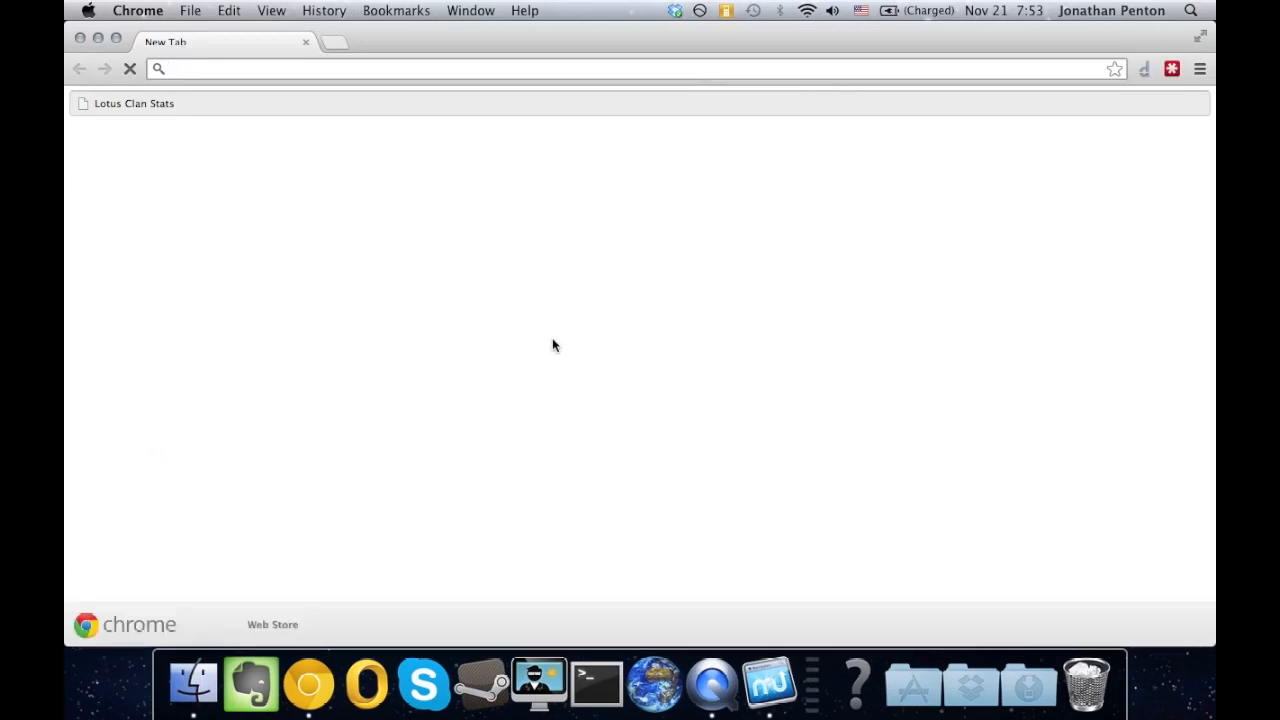
Load fakenamegenerator.com in Chrome and scroll down to the generated email, username and password.
type("fakenamegenerator.com")
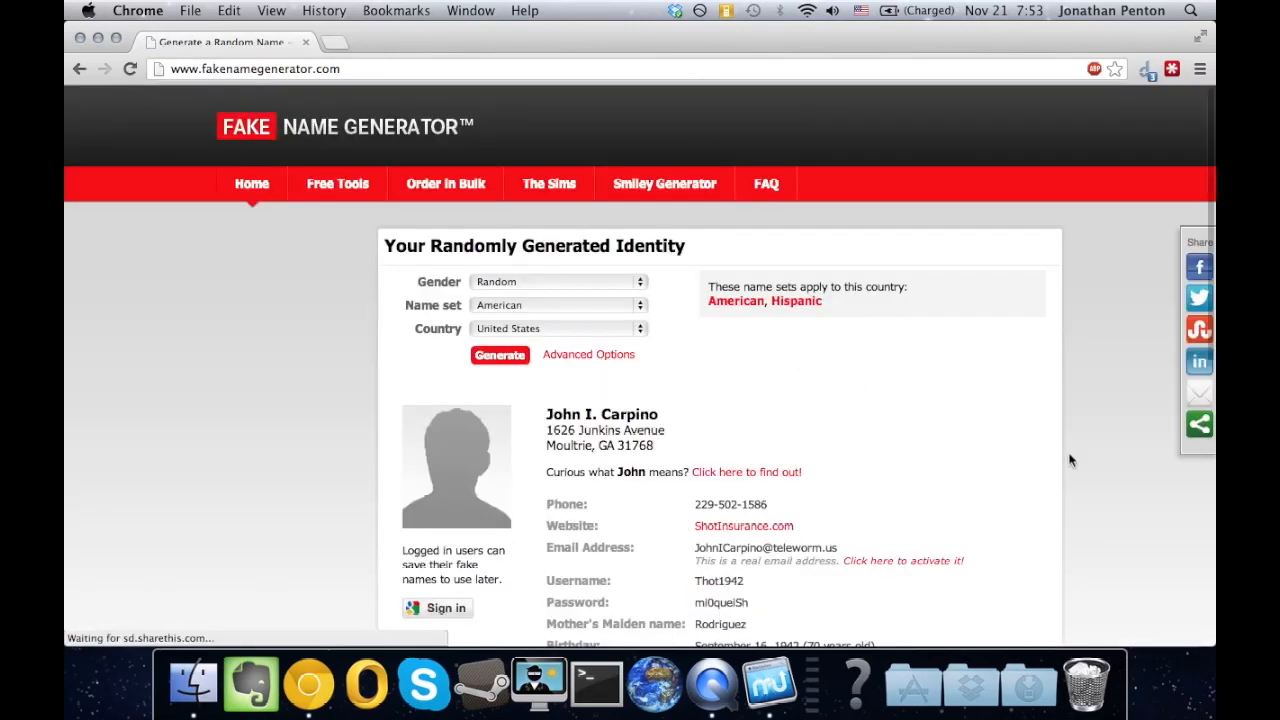
scroll("down", 3)
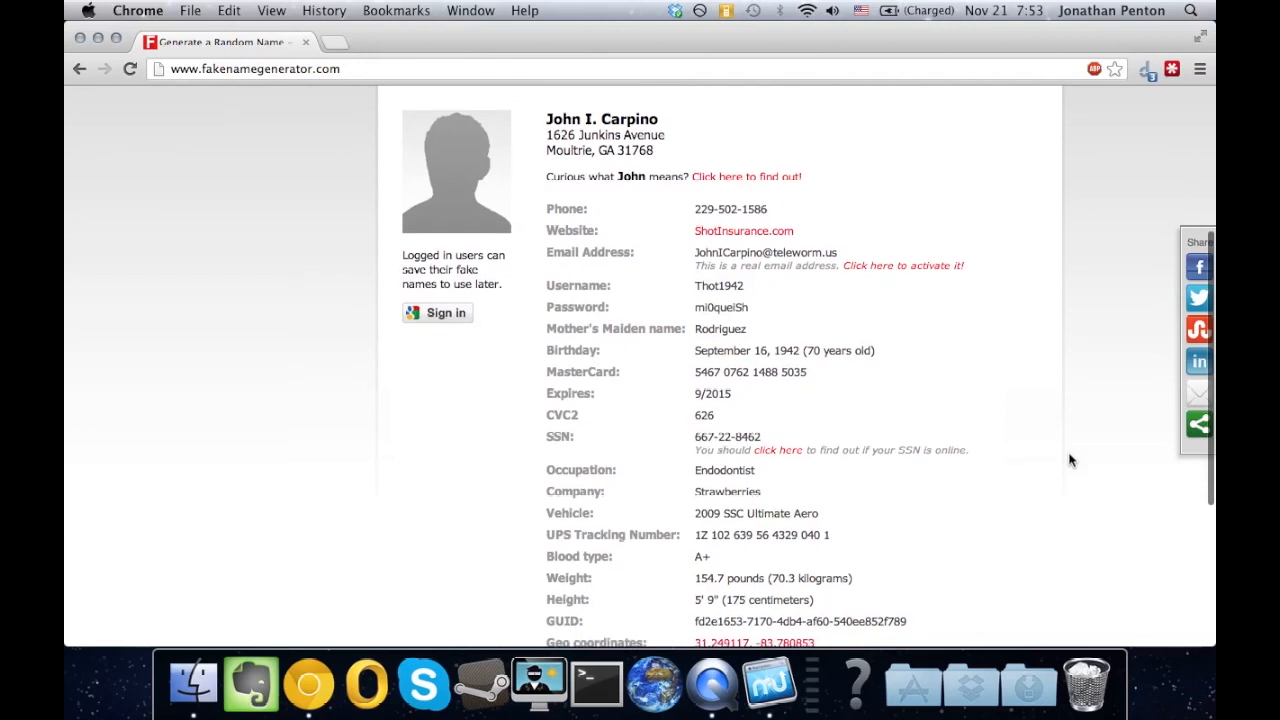
mouse_move(750, 336)
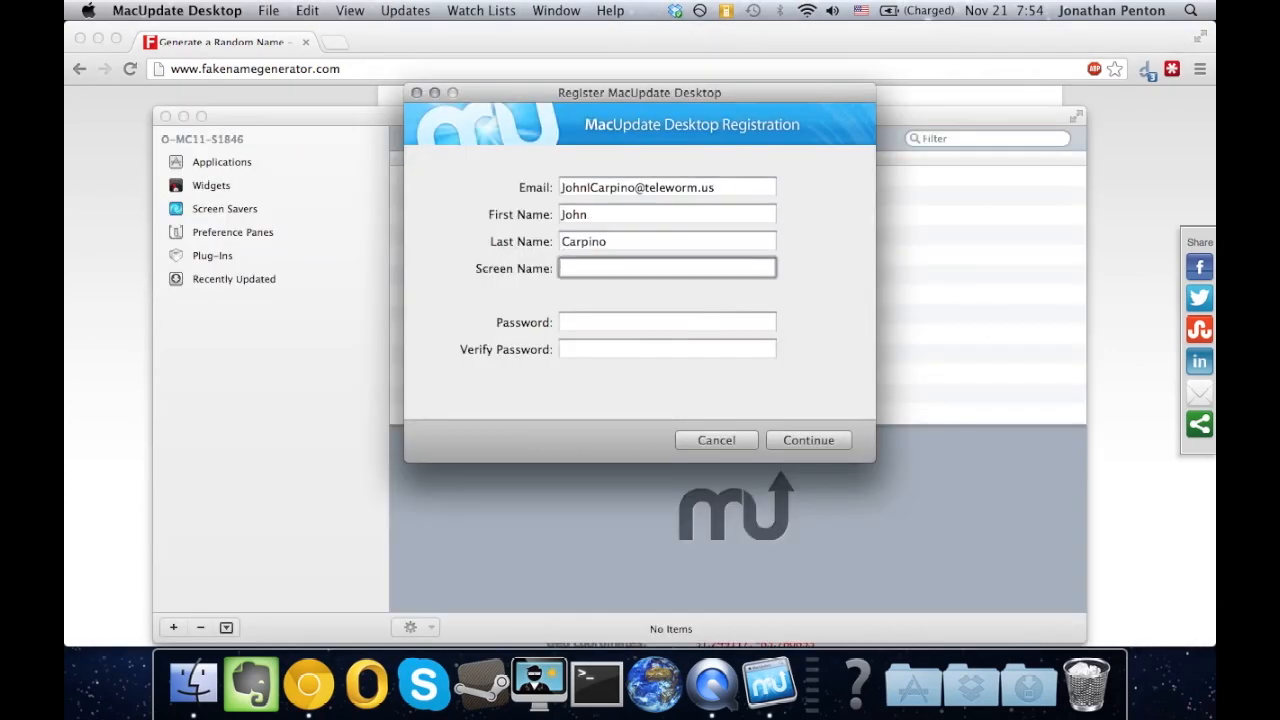
Submit the identity's details, register a 10-day Trial, and proceed to login.
left_click(808, 440)
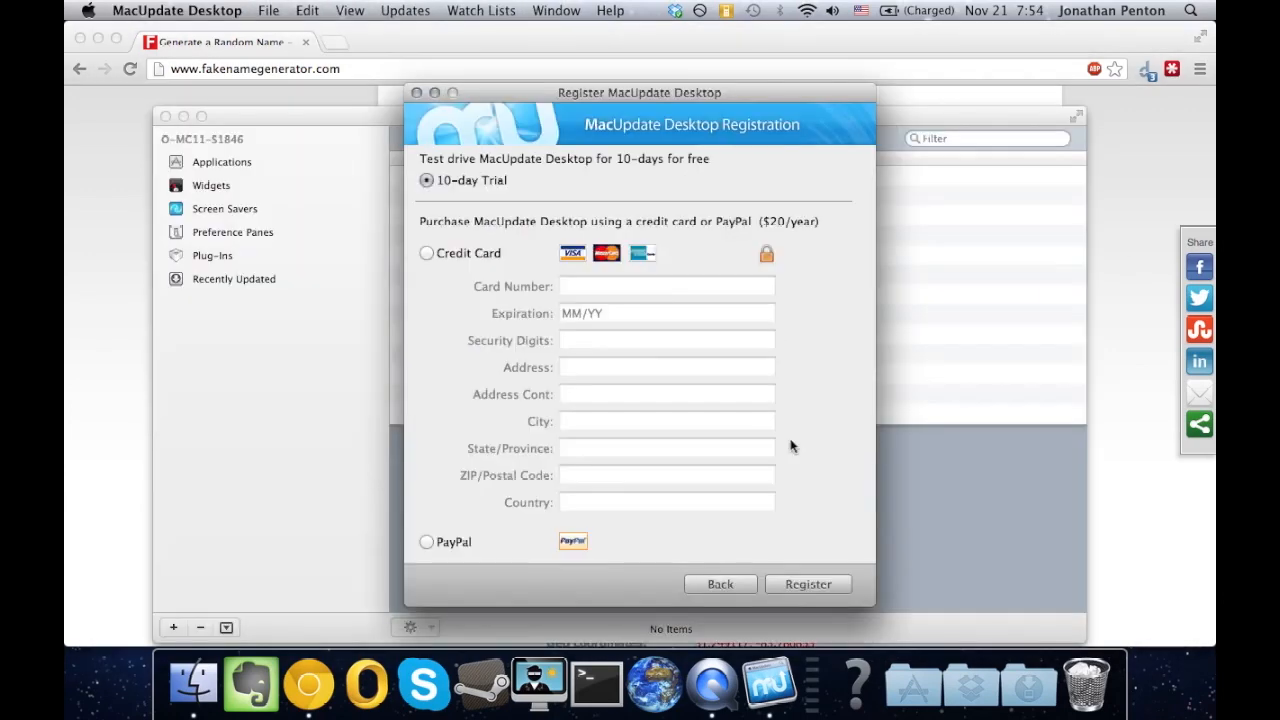
mouse_move(513, 207)
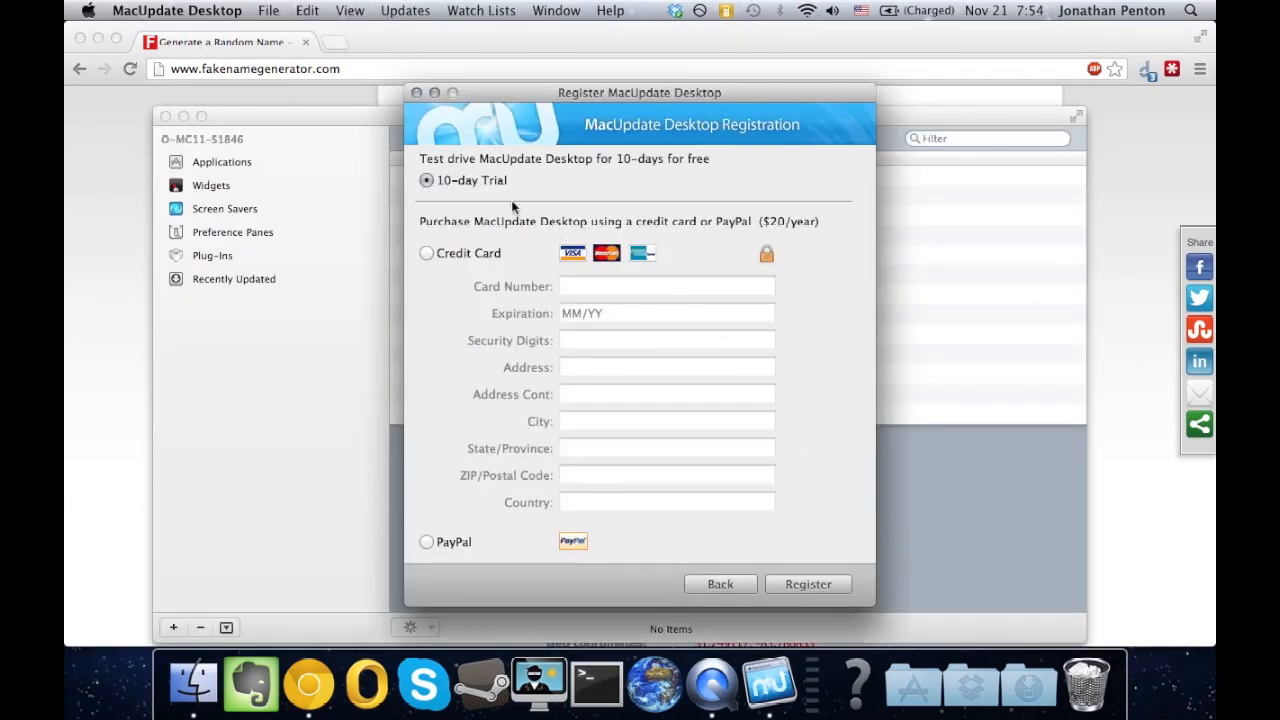
mouse_move(740, 377)
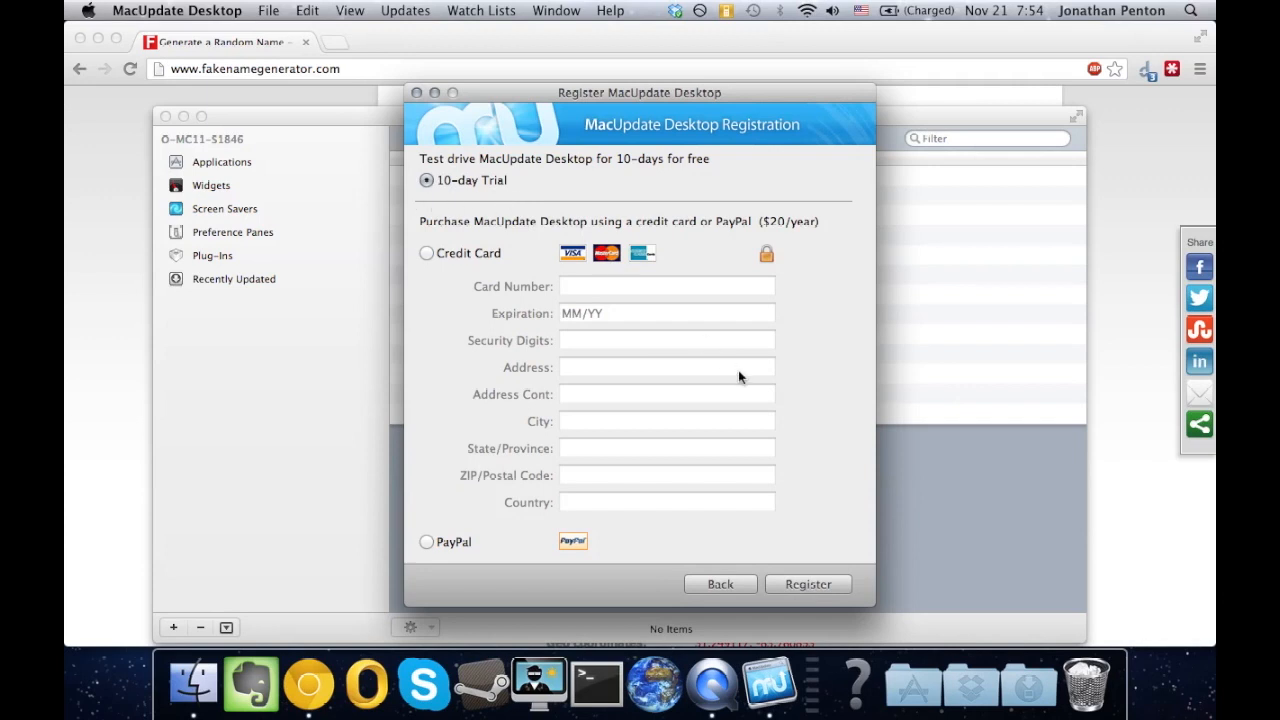
left_click(807, 584)
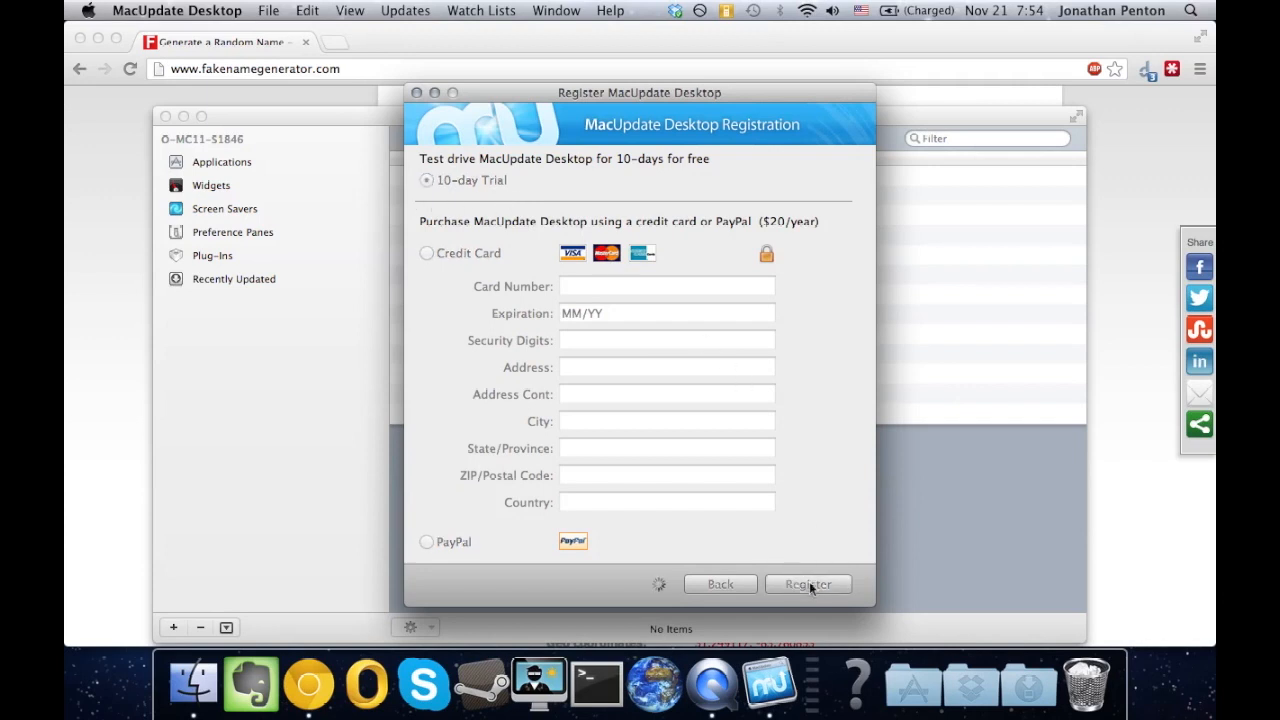
left_click(808, 584)
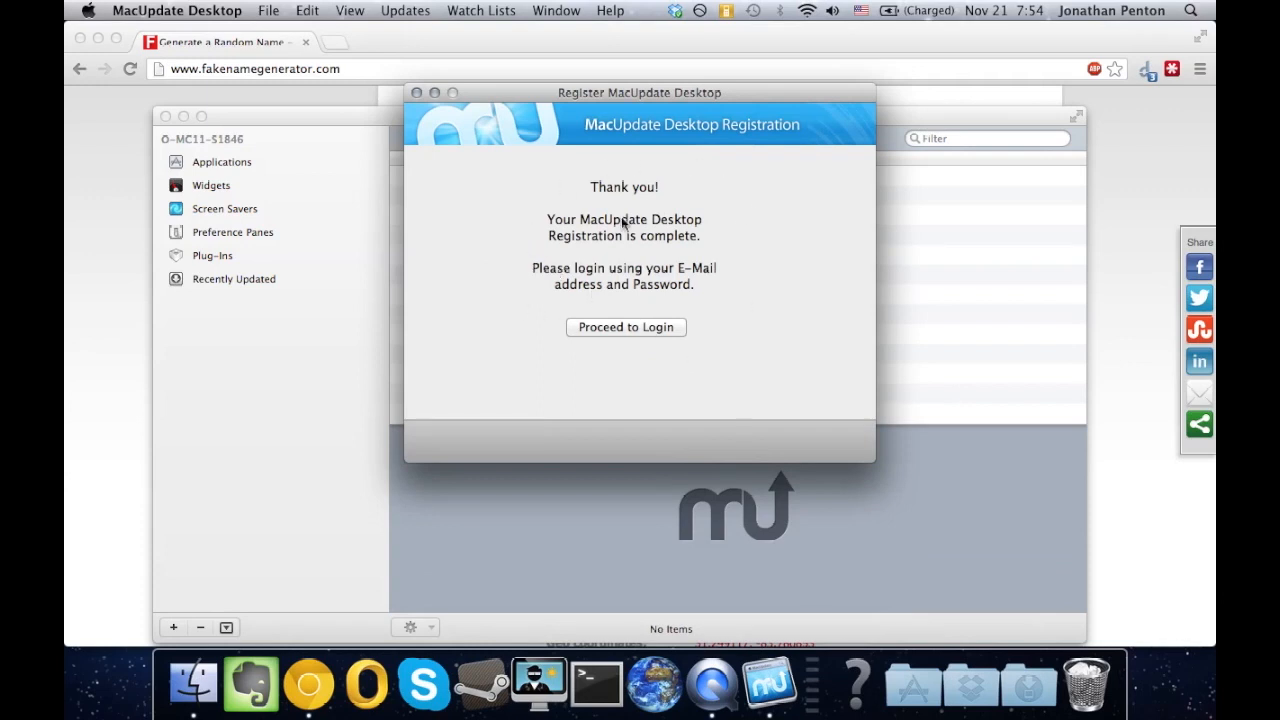
left_click(625, 327)
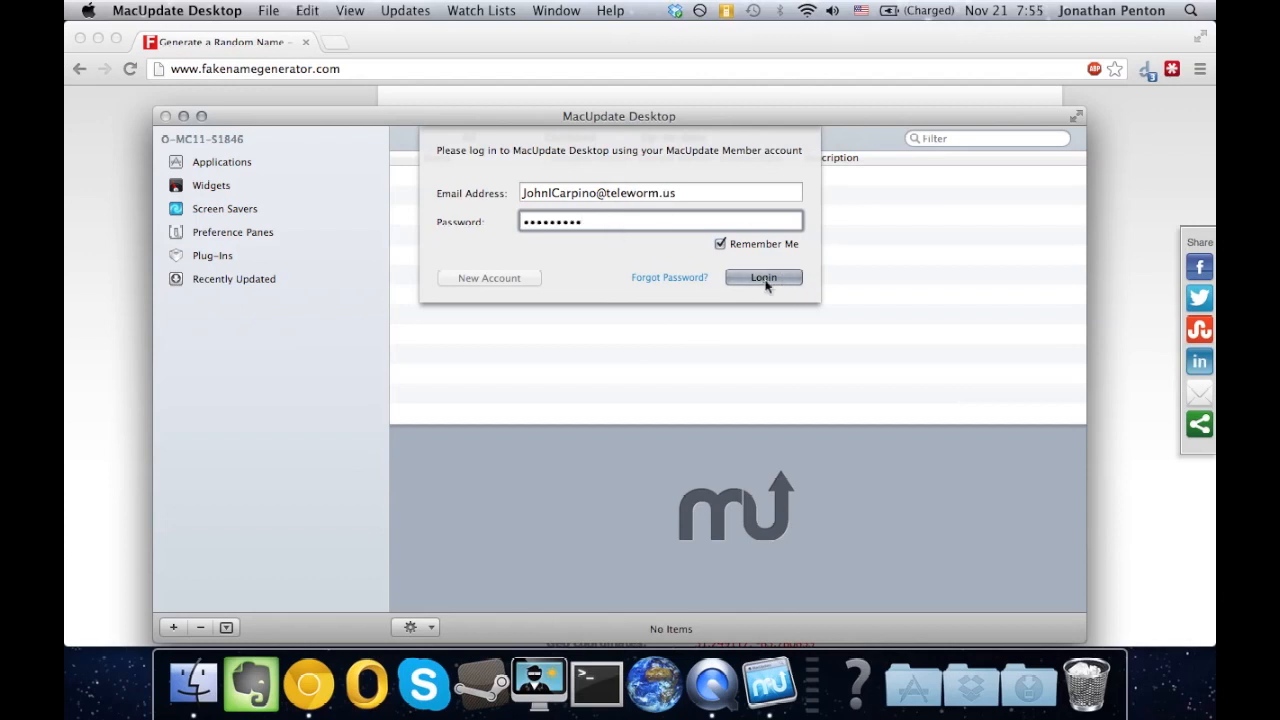
Log in with the new trial account's email and password.
left_click(763, 277)
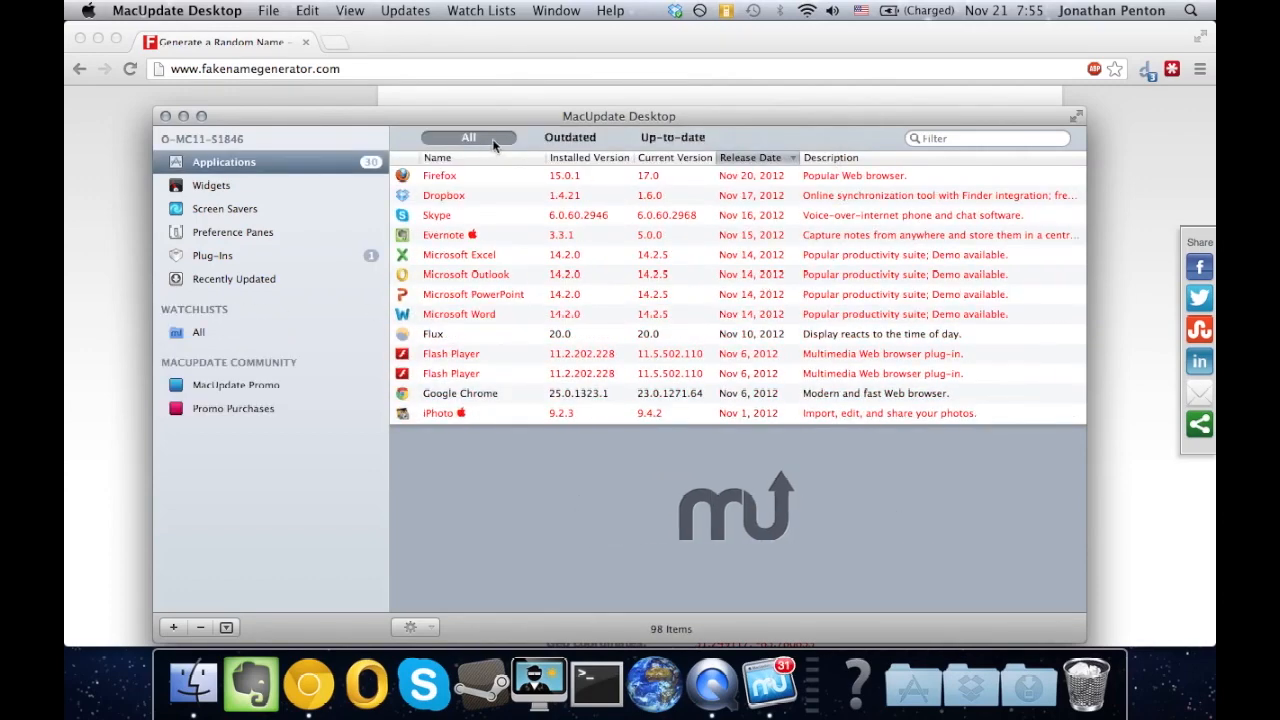
Filter to the 30 outdated apps, scroll through them, then close MacUpdate Desktop.
left_click(569, 137)
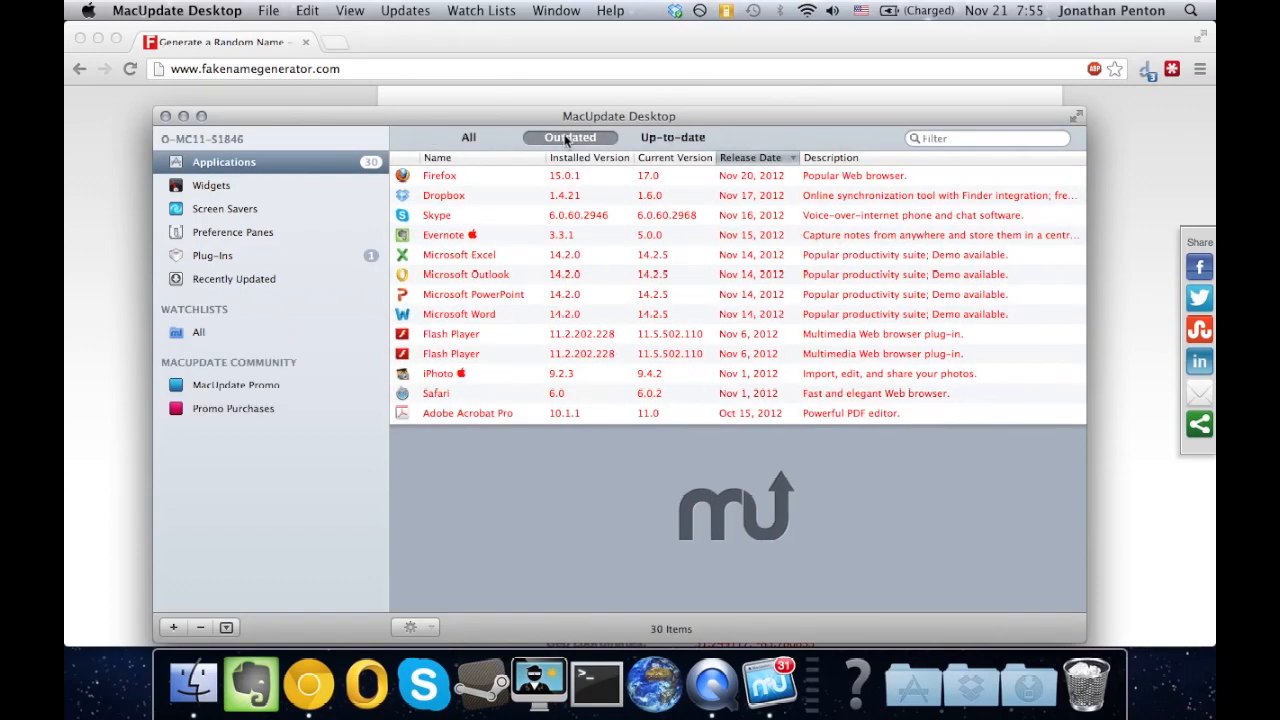
scroll("down", 3)
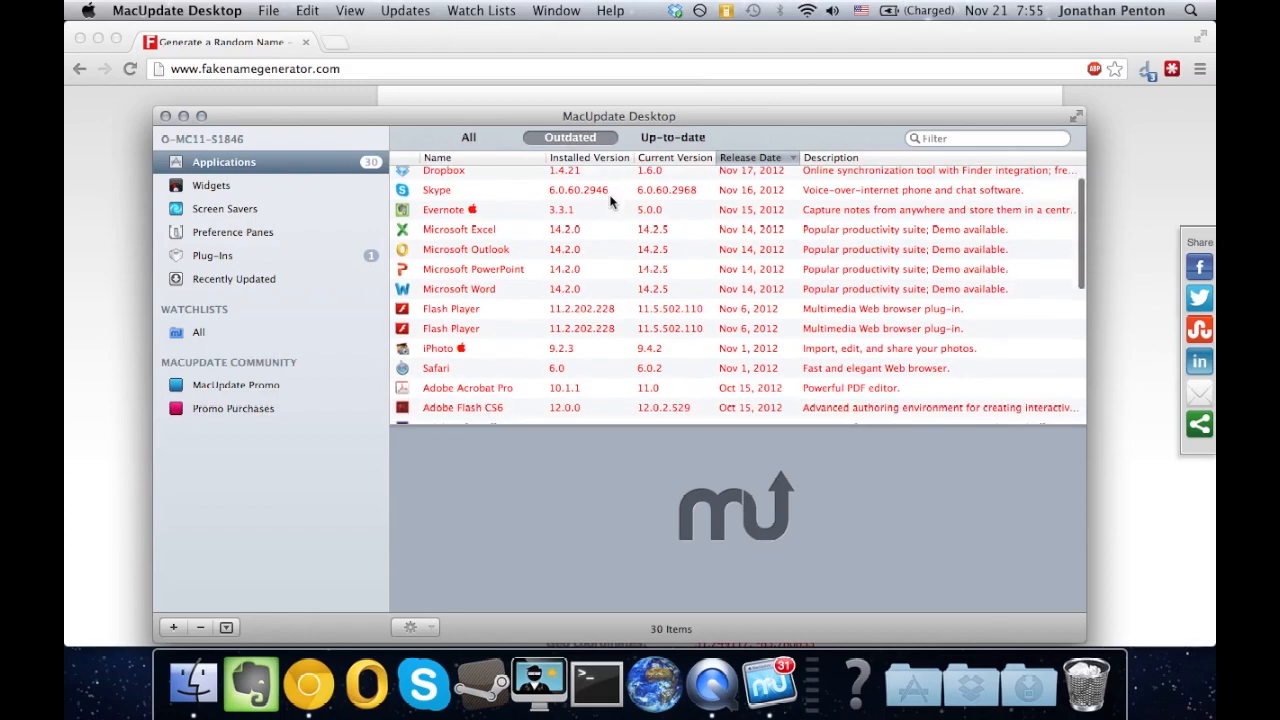
scroll("down", 3)
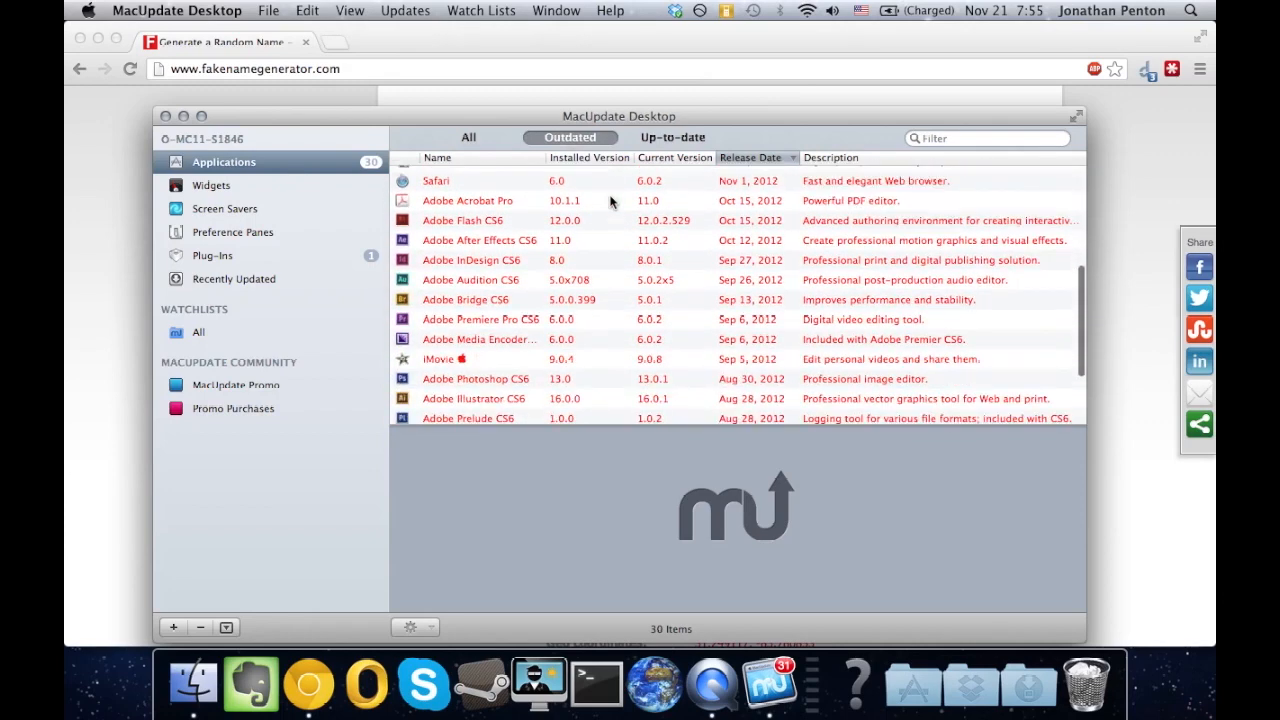
scroll("down", 3)
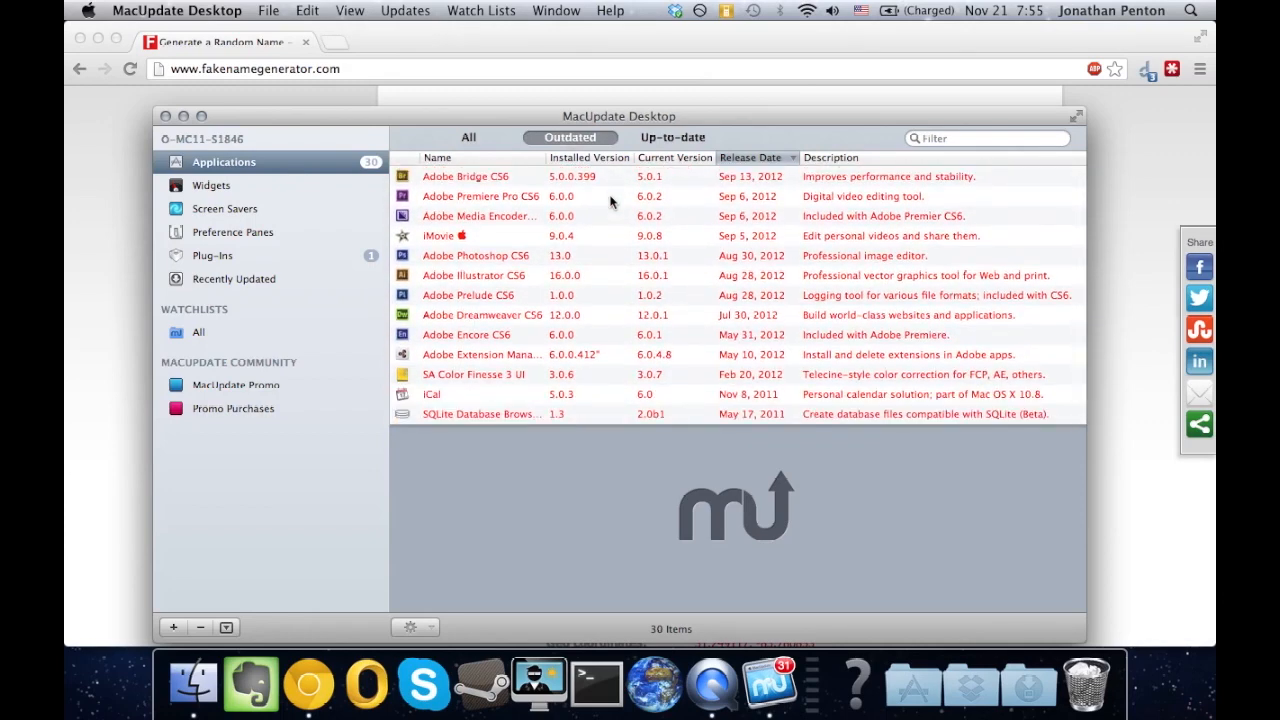
left_click(750, 157)
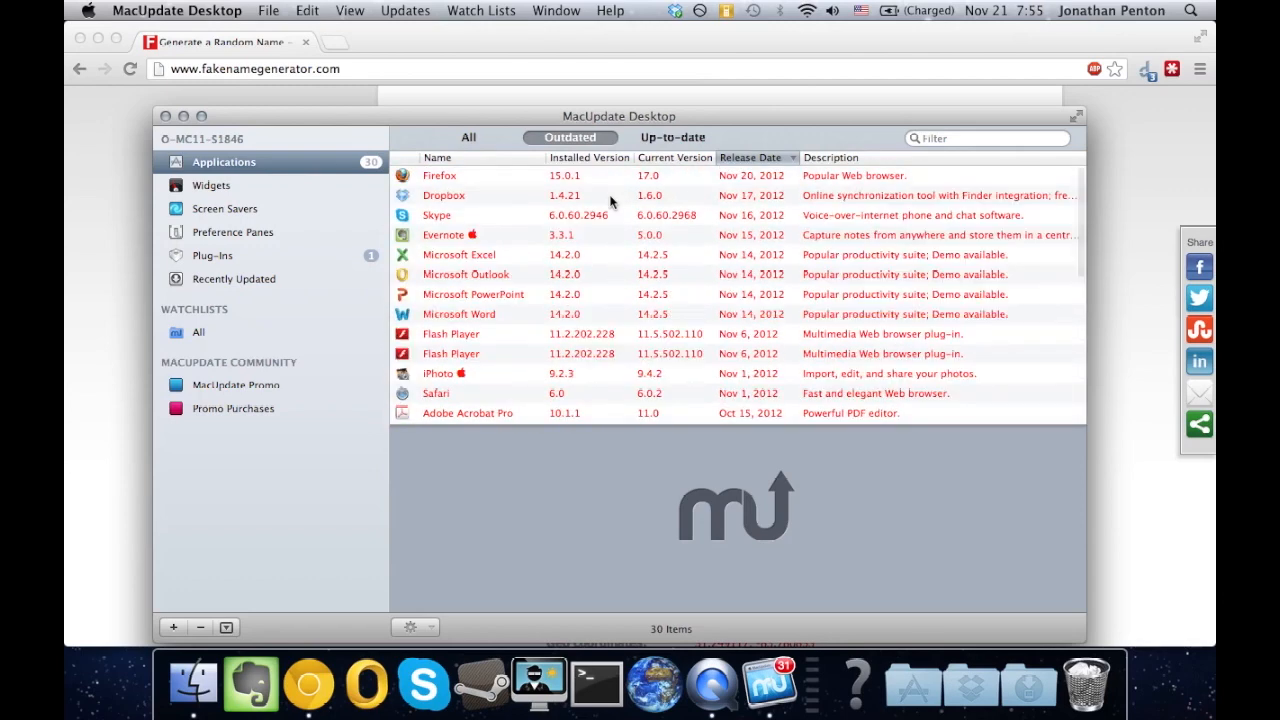
left_click(468, 137)
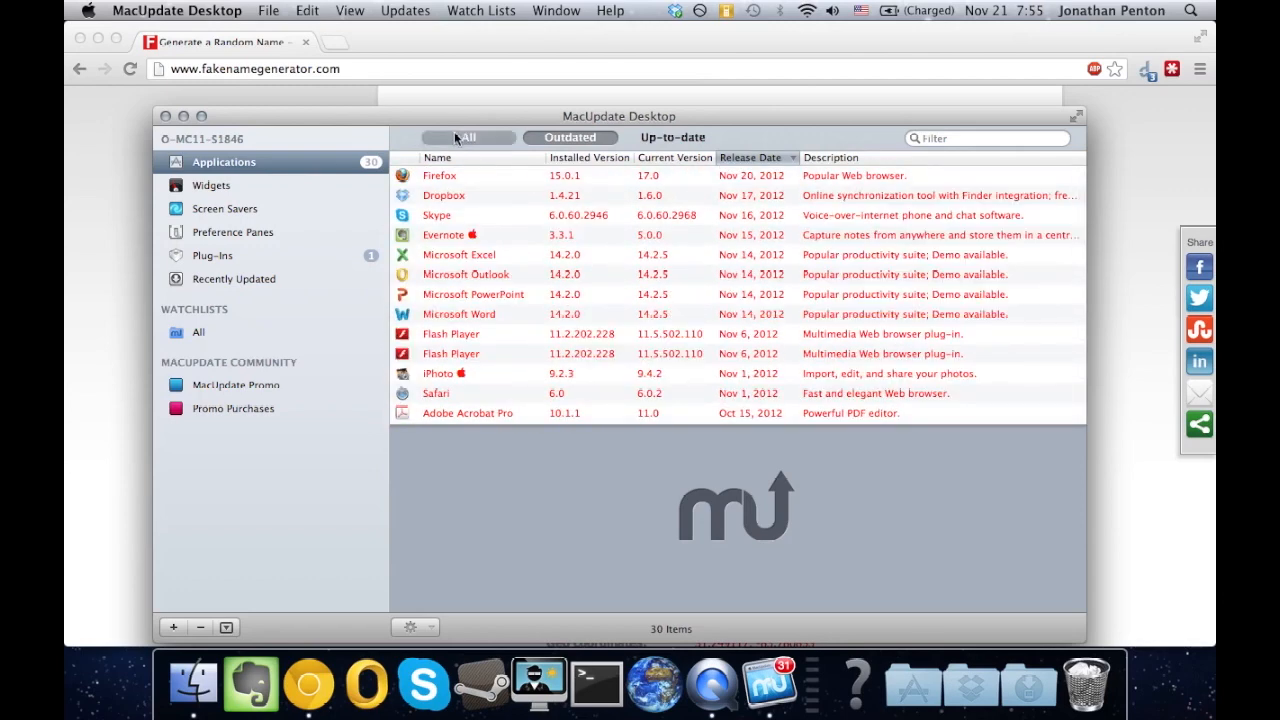
left_click(570, 137)
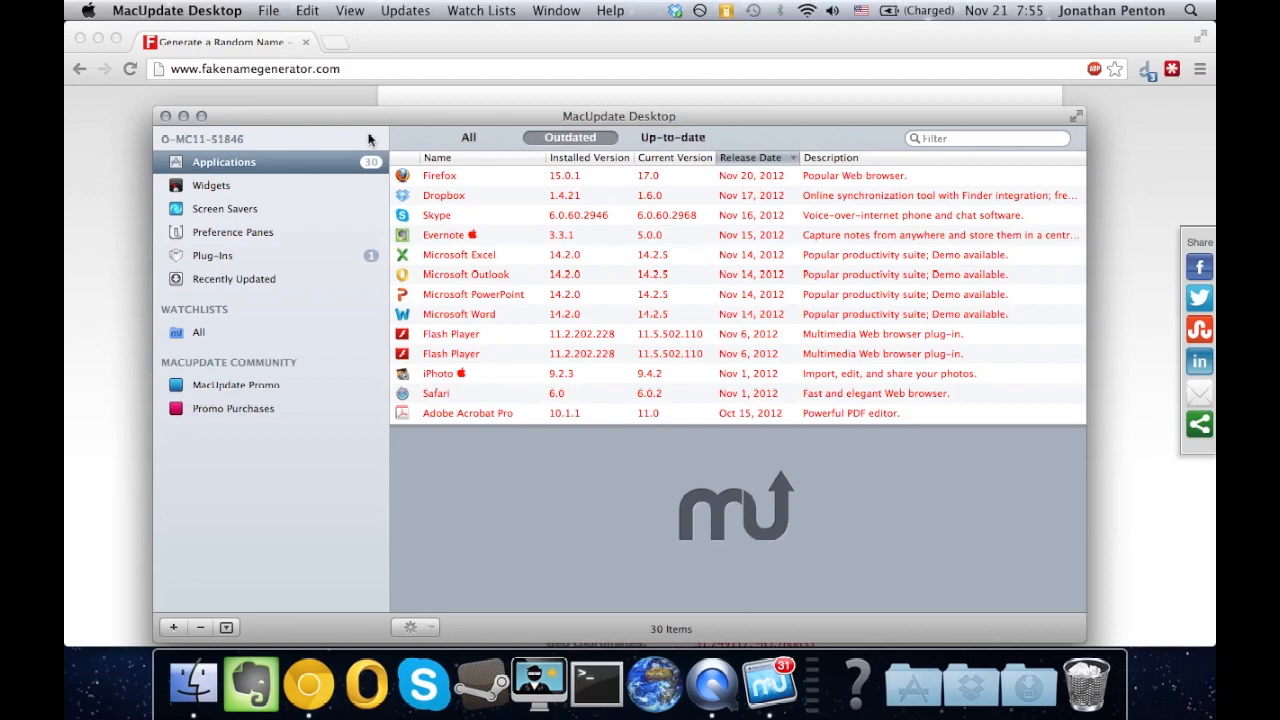
left_click(177, 11)
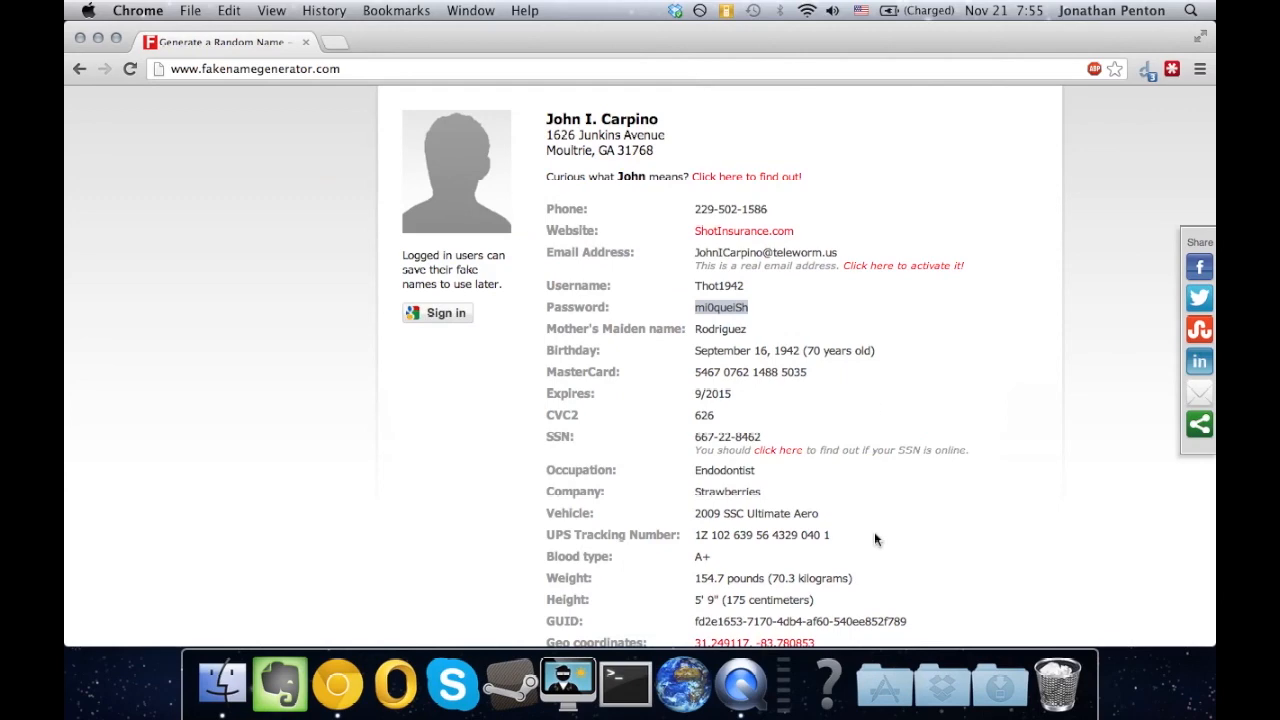
Launch AppCleaner from the Applications stack in the Dock.
left_click(884, 684)
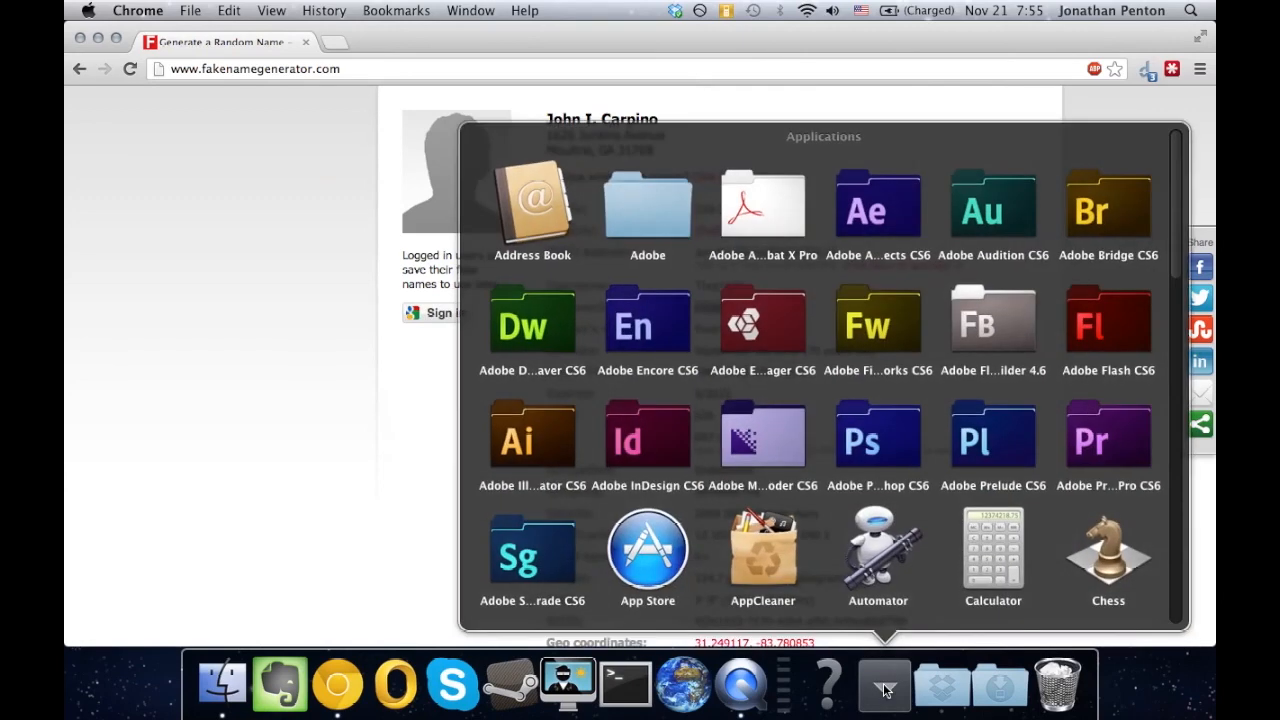
left_click(883, 685)
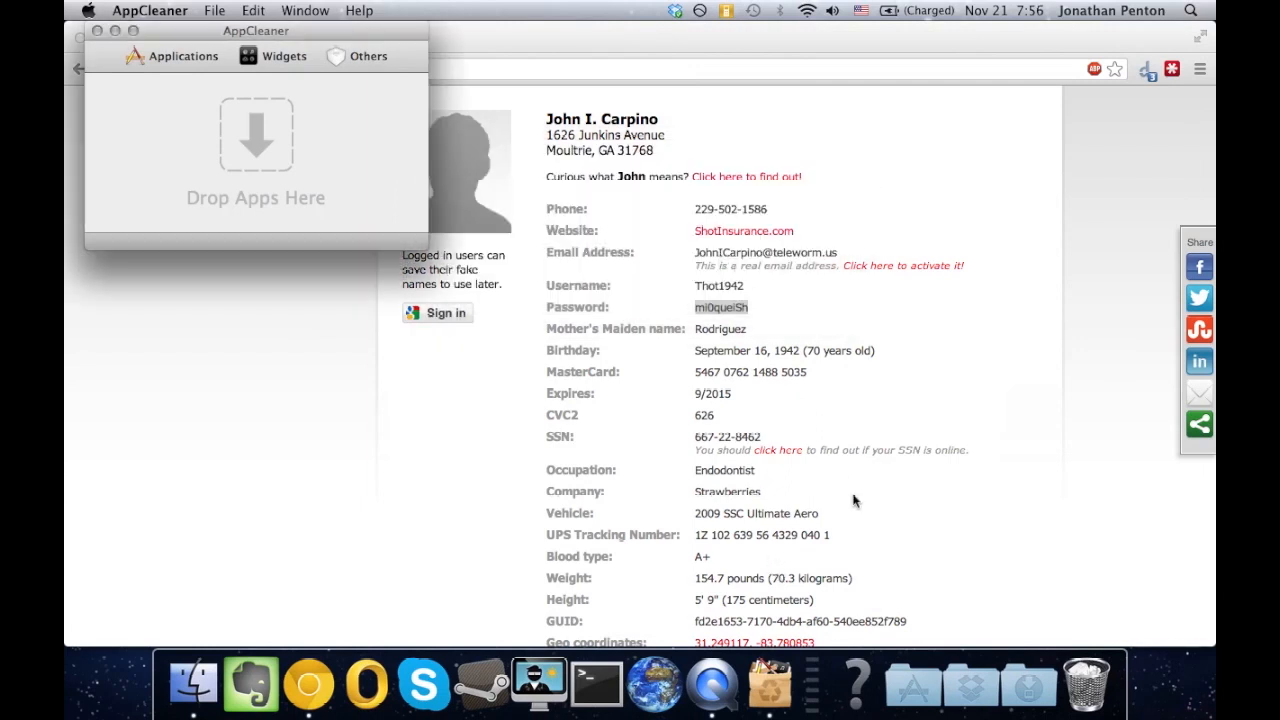
Find MacUpdate Desktop in the Applications stack and drop it onto AppCleaner.
left_click(912, 684)
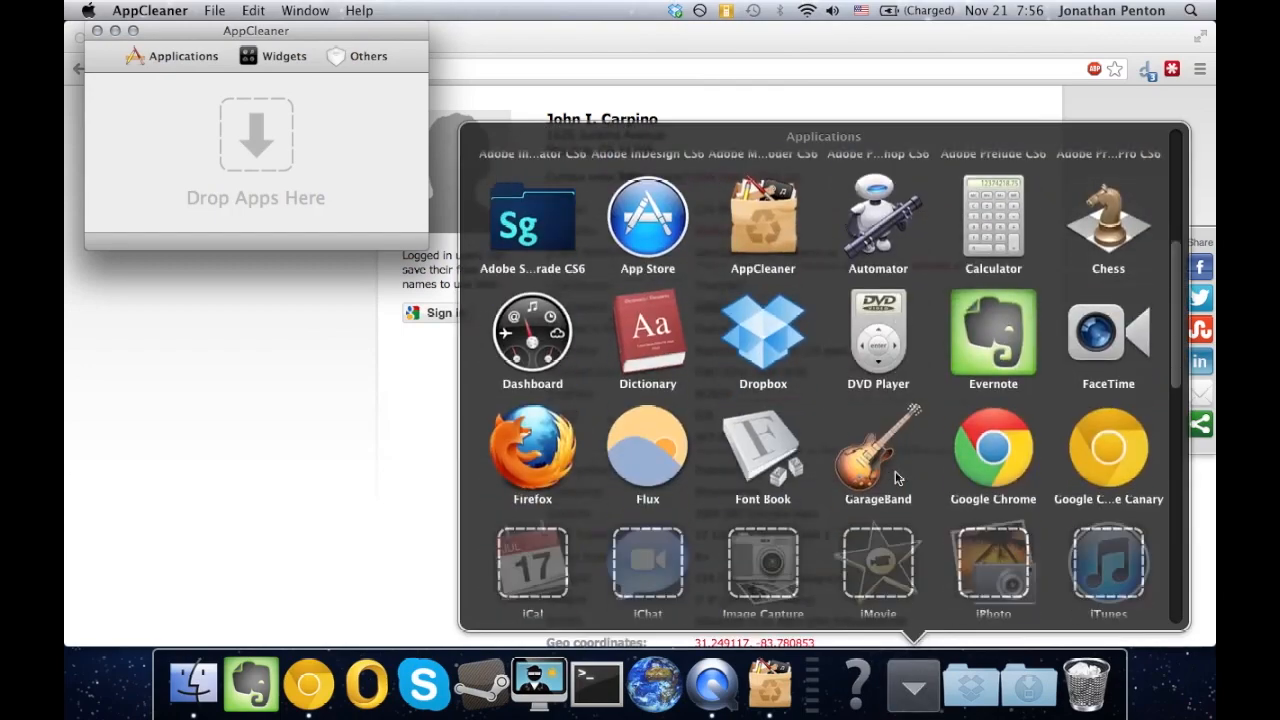
scroll("down", 3)
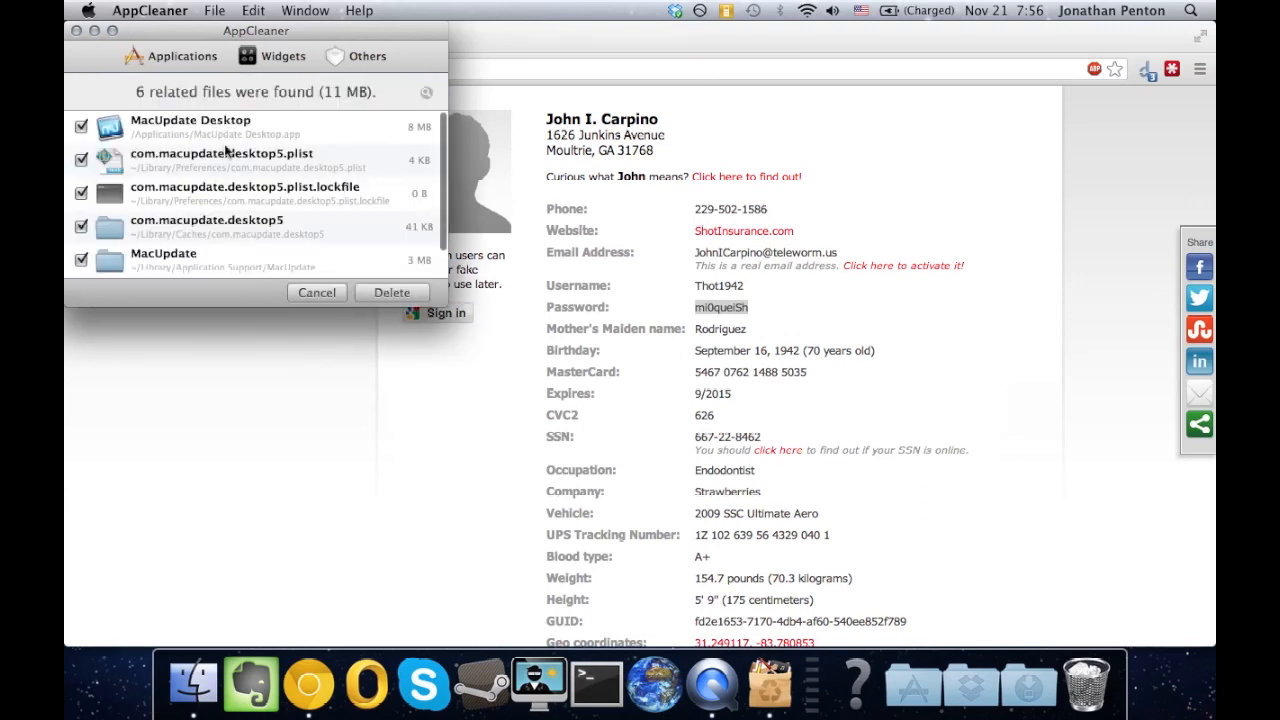
left_click(220, 127)
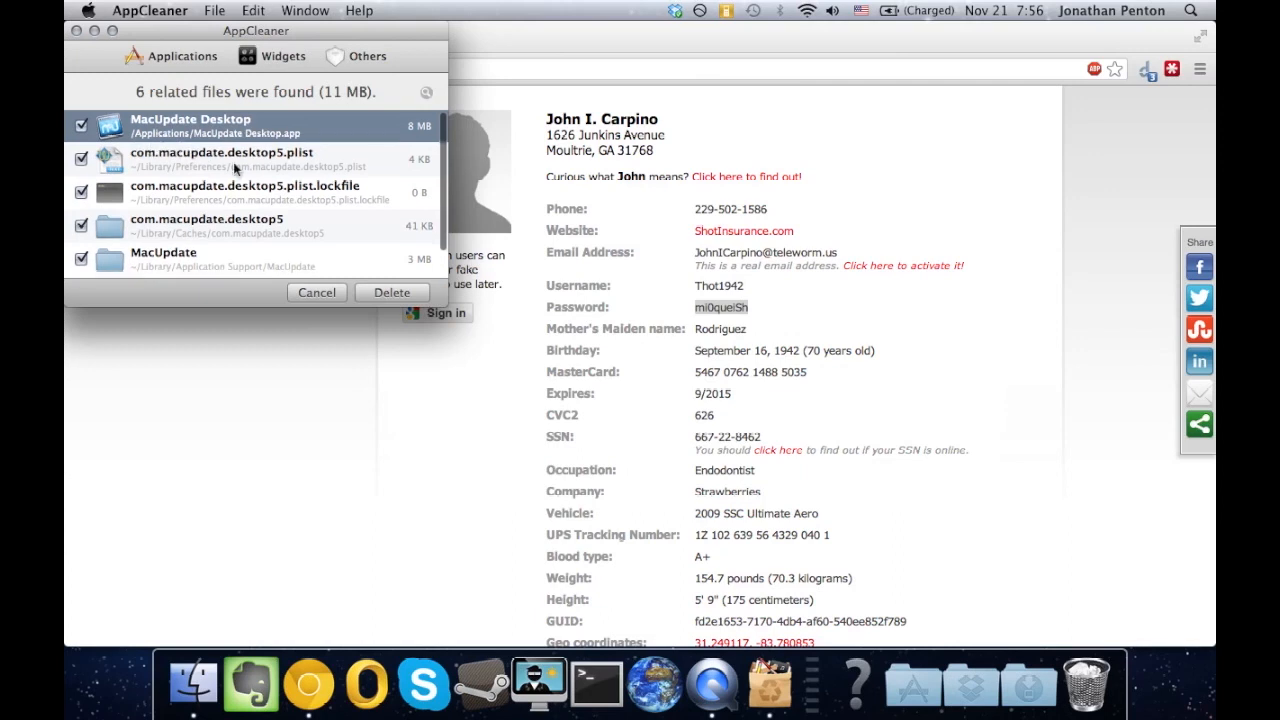
scroll("down", 3)
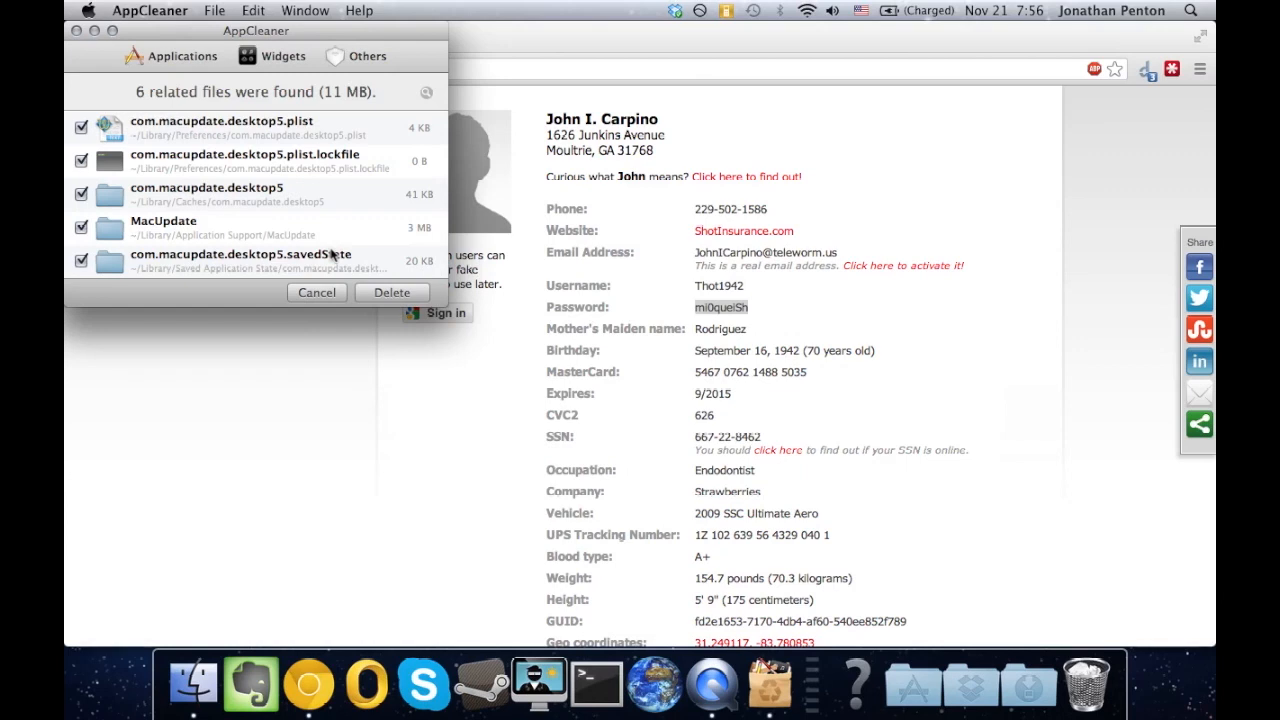
mouse_move(337, 130)
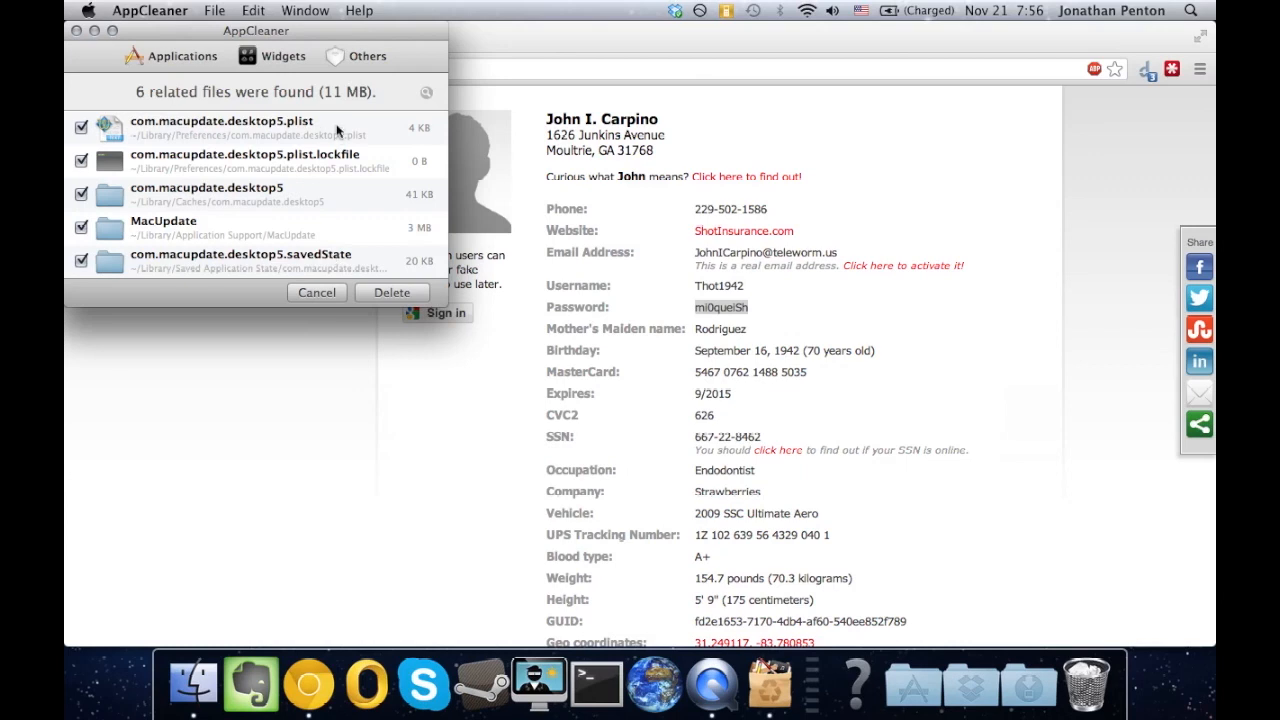
left_click(240, 261)
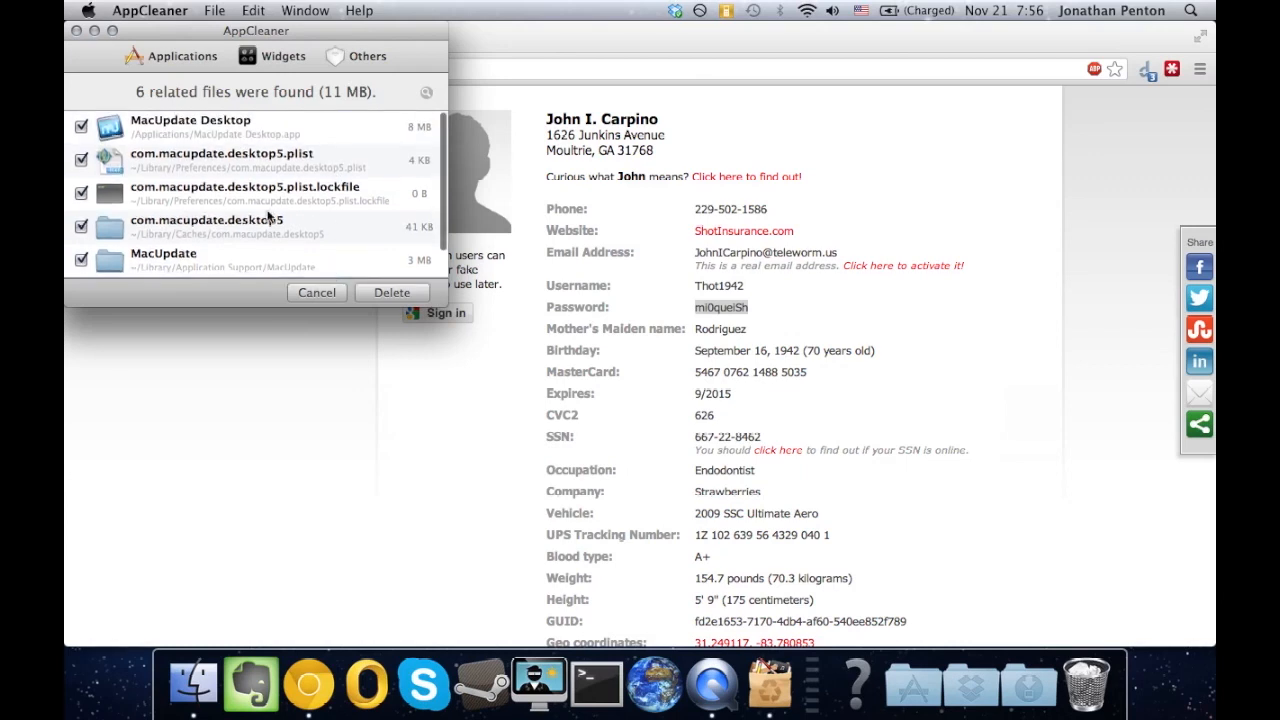
left_click(200, 125)
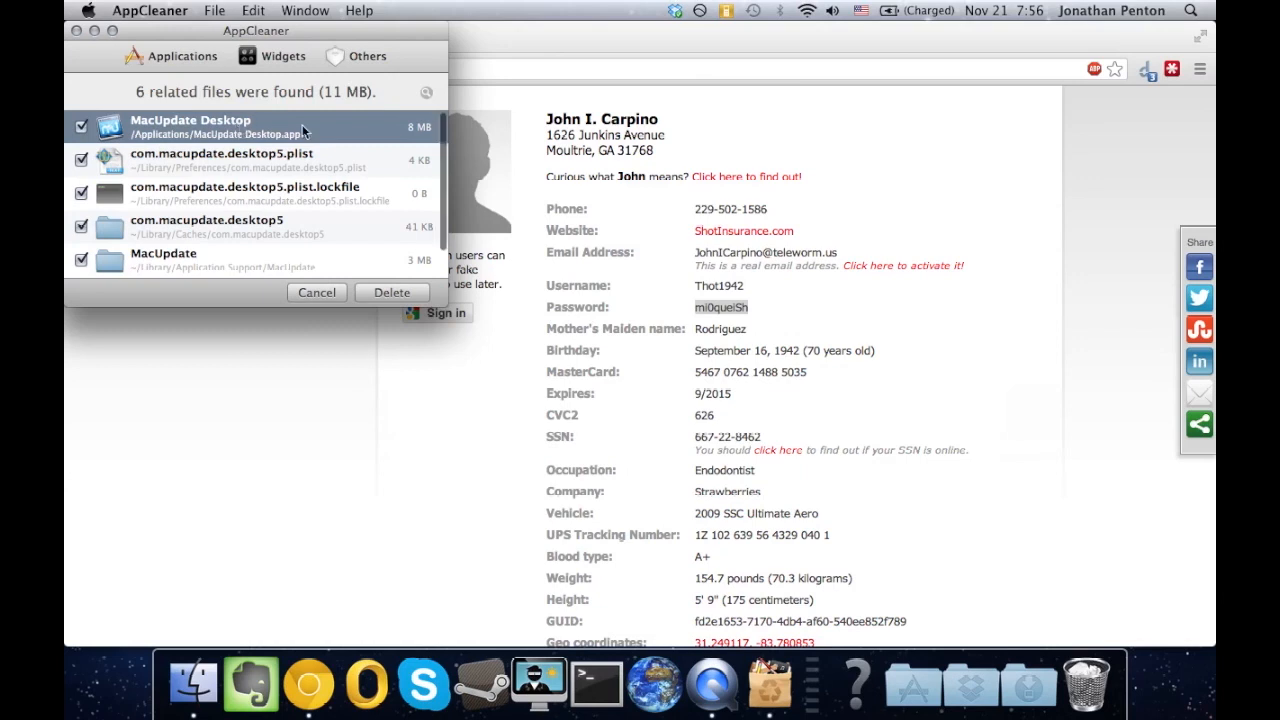